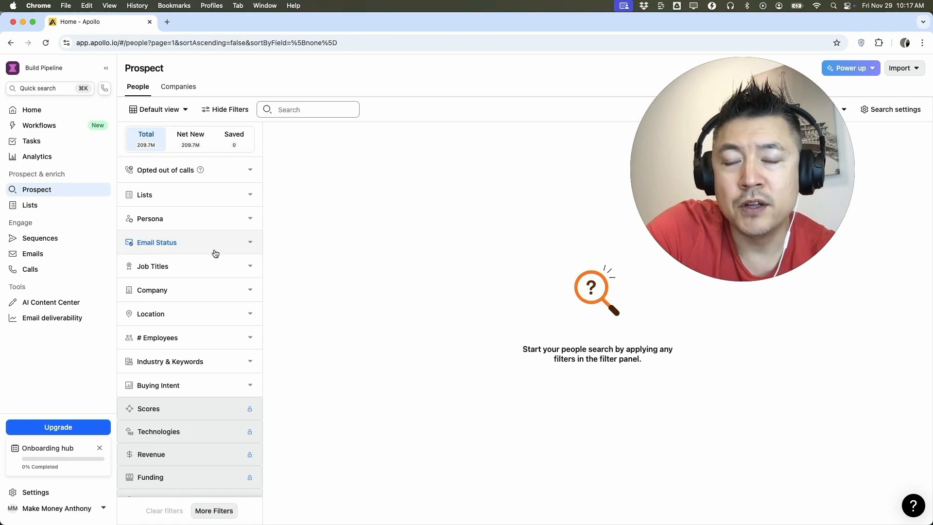
Step: Filter contacts by location 'san jose ca', selecting San Jose, California (~249.8K results)
scroll("down", 3)
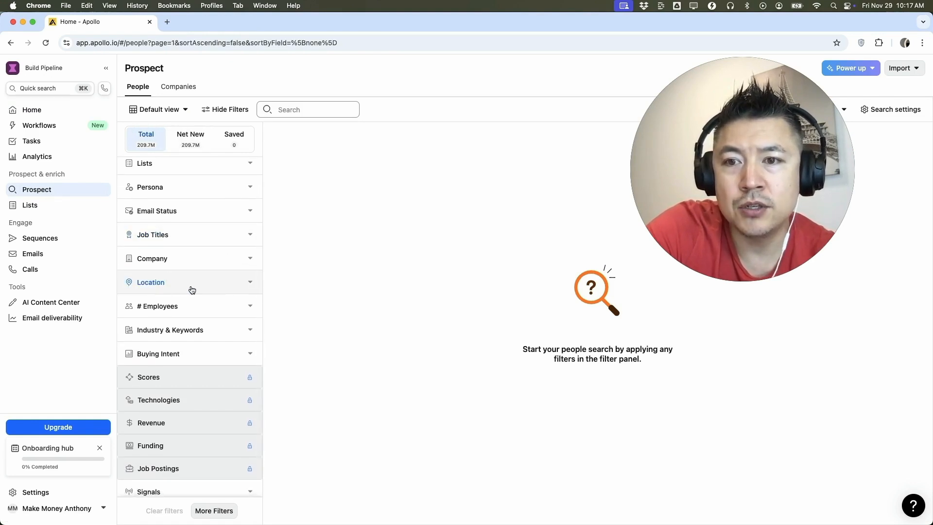
left_click(151, 282)
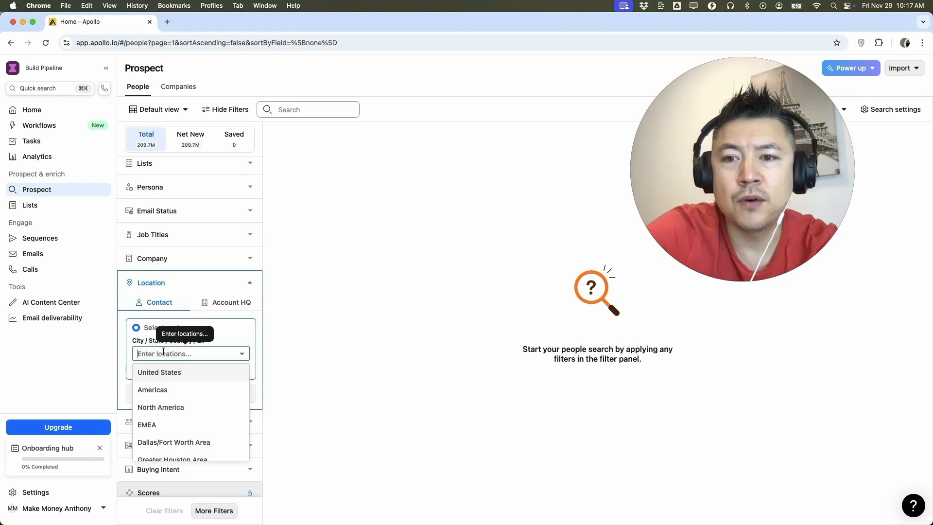
type("san jose ca")
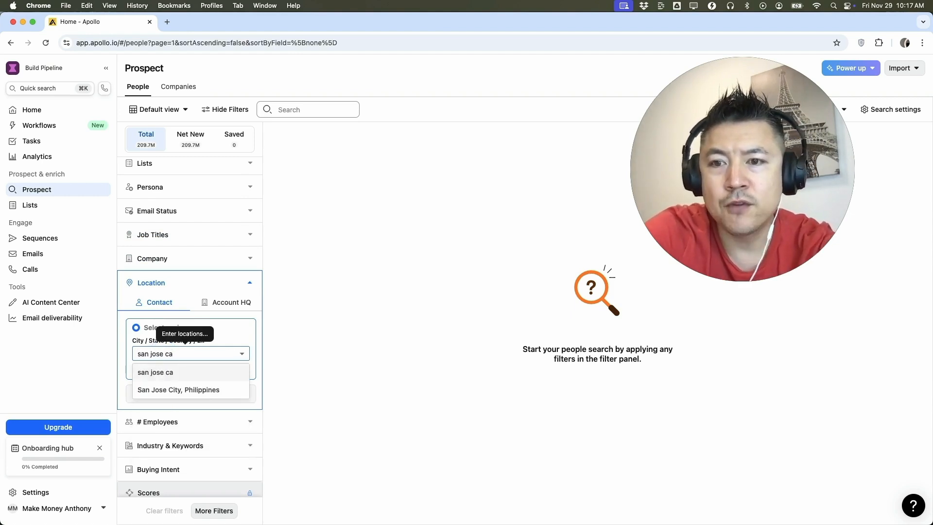
left_click(156, 372)
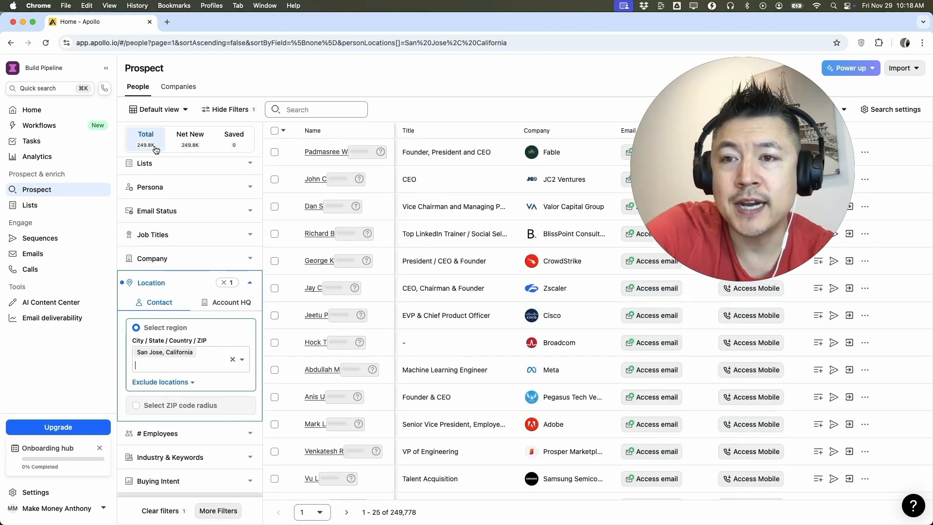
mouse_move(236, 191)
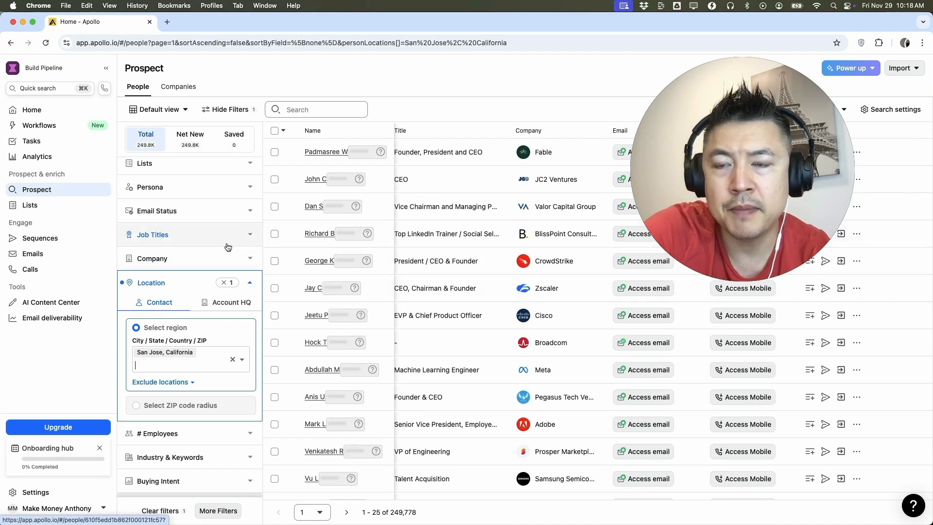
Step: Add Cisco as the company filter, narrowing results to about 4,006 people
left_click(152, 258)
type("cisco")
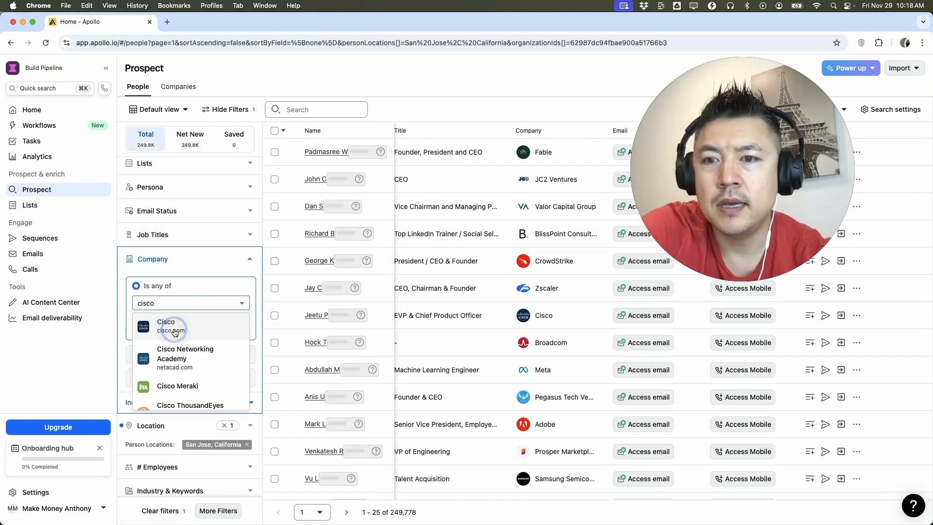
left_click(165, 327)
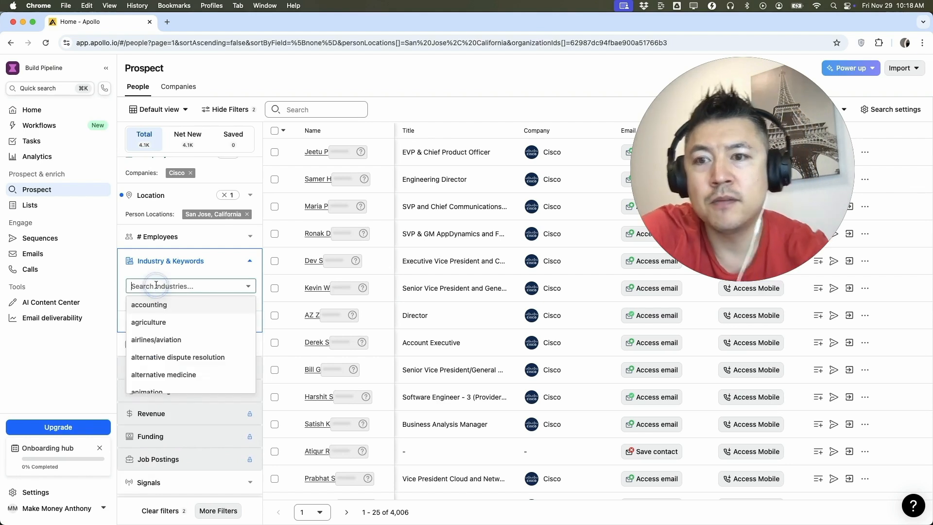
mouse_move(156, 286)
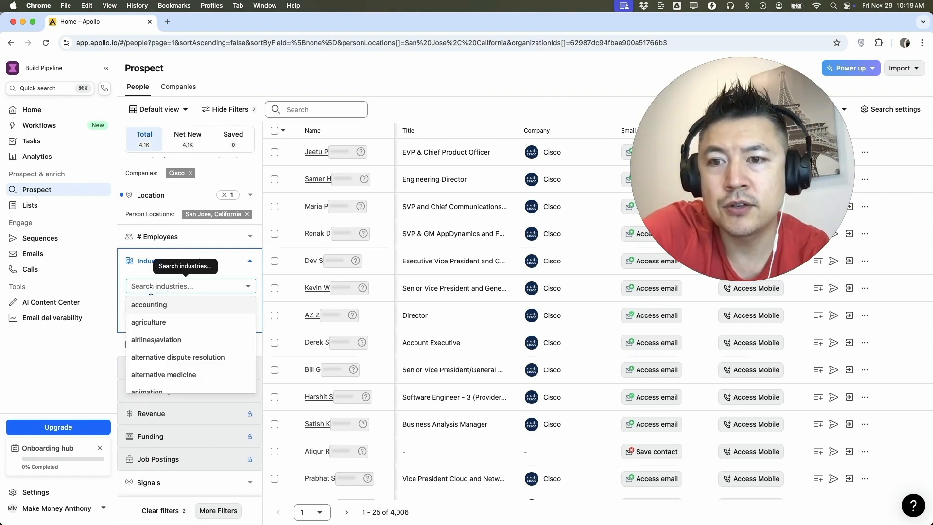
Step: Add the accounting industry filter and remove the Cisco company chip, leaving 1,998 people
left_click(149, 304)
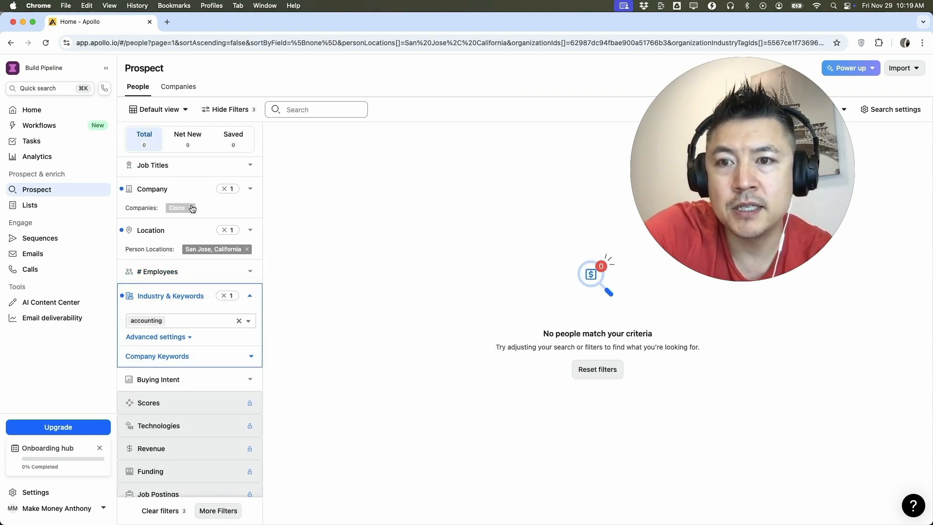
left_click(191, 208)
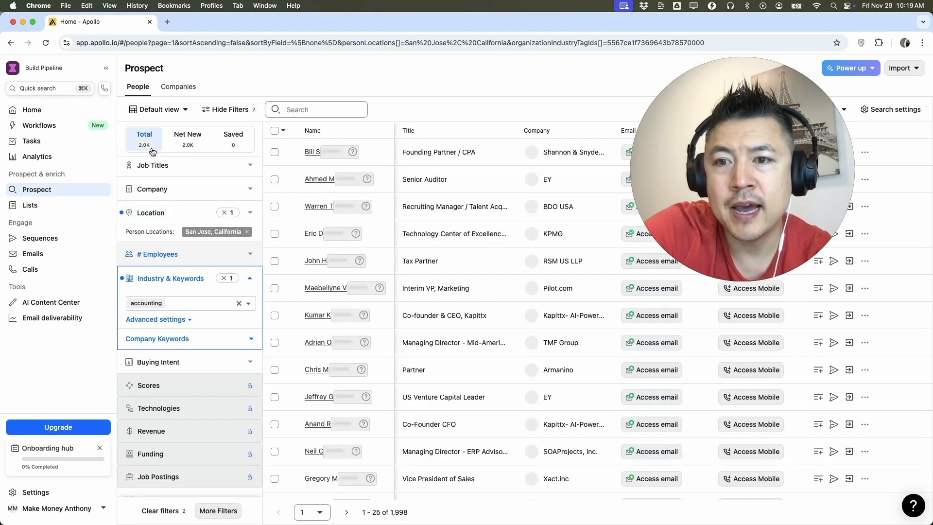